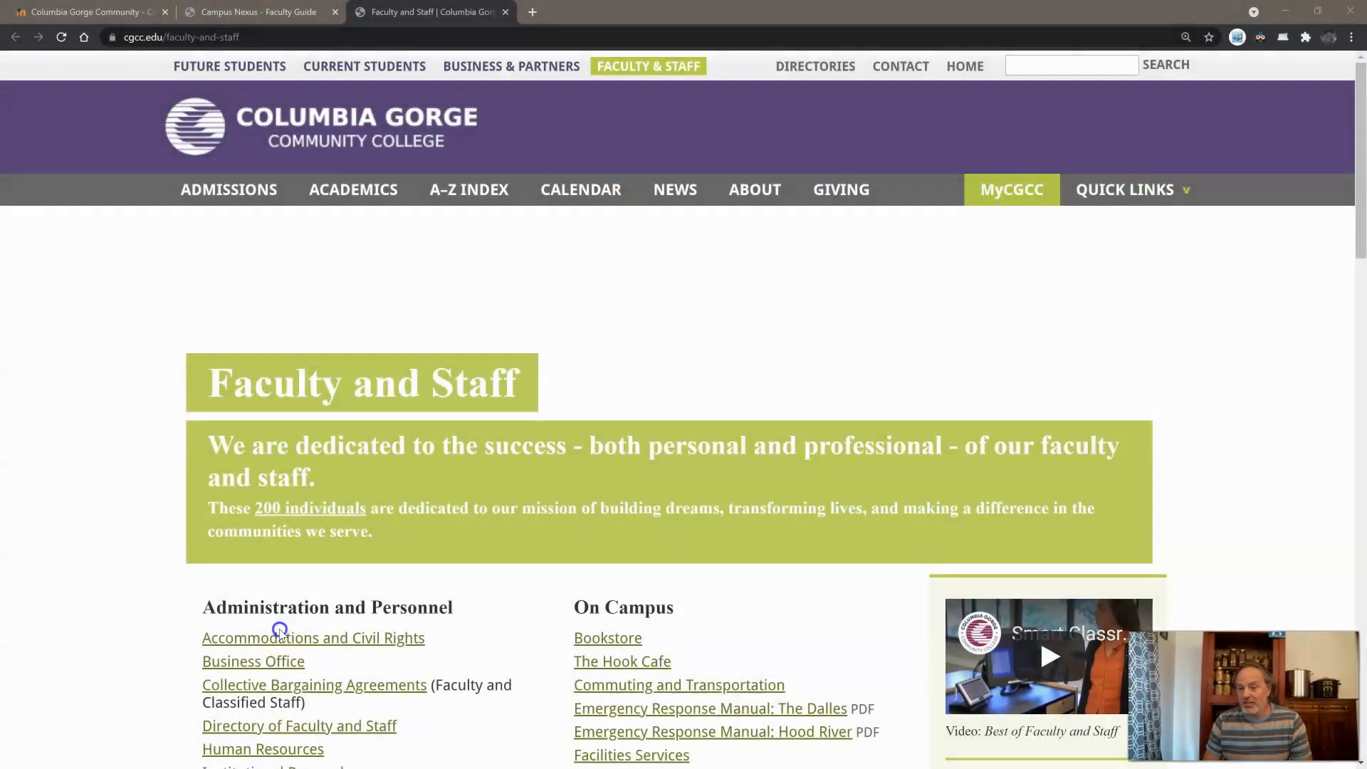
Step: From the Faculty and Staff page, reach the MyCGCC portal's Faculty Portal Homepage via the LOGIN menu
{"action": "left_click", "coordinate": [258, 12]}
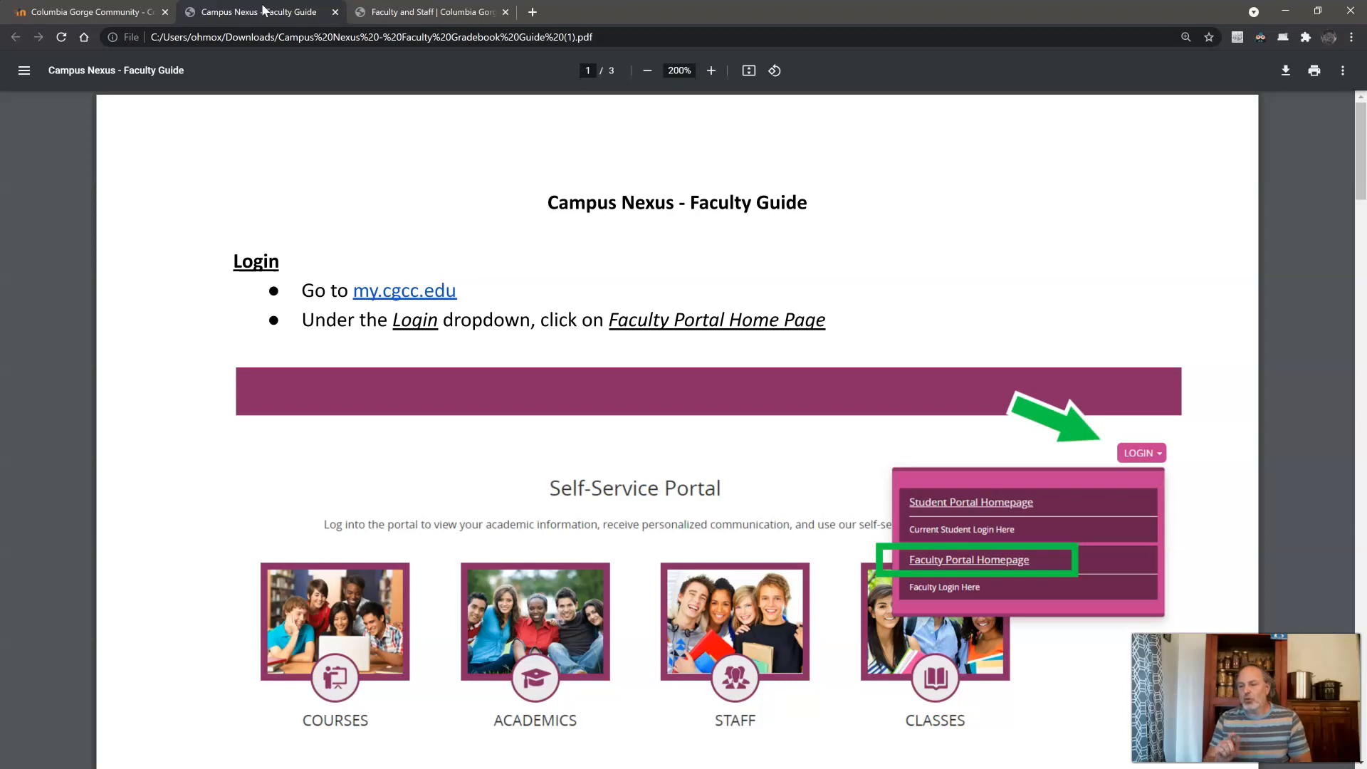
{"action": "mouse_move", "coordinate": [356, 17]}
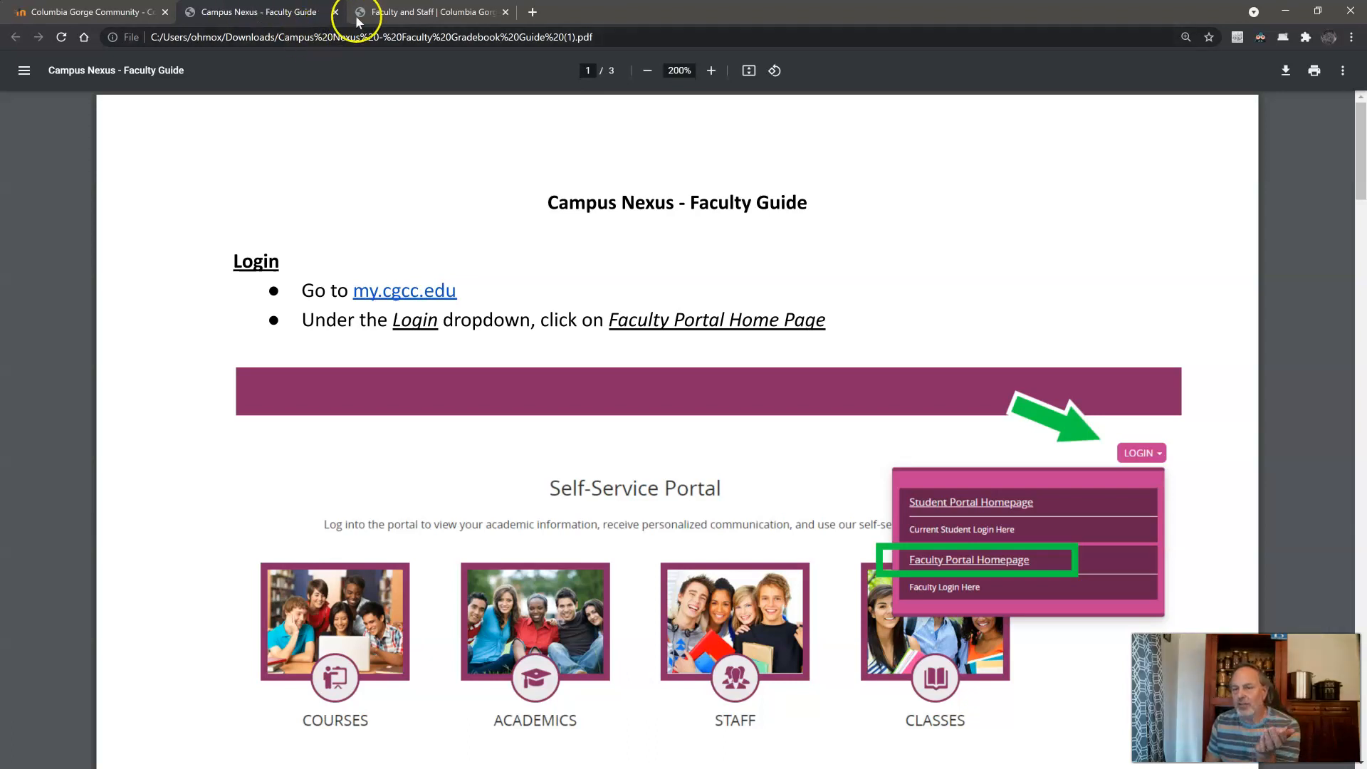
{"action": "left_click", "coordinate": [427, 11]}
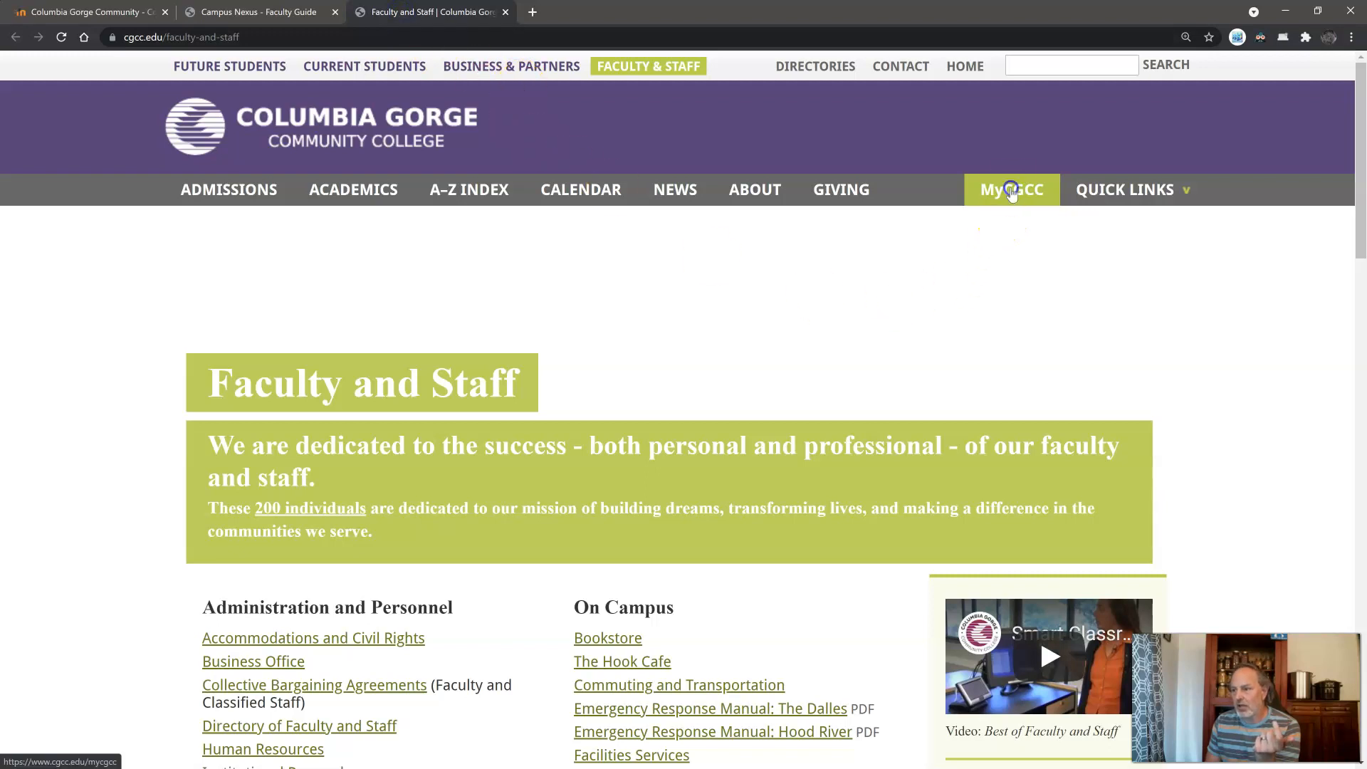
{"action": "left_click", "coordinate": [1011, 189]}
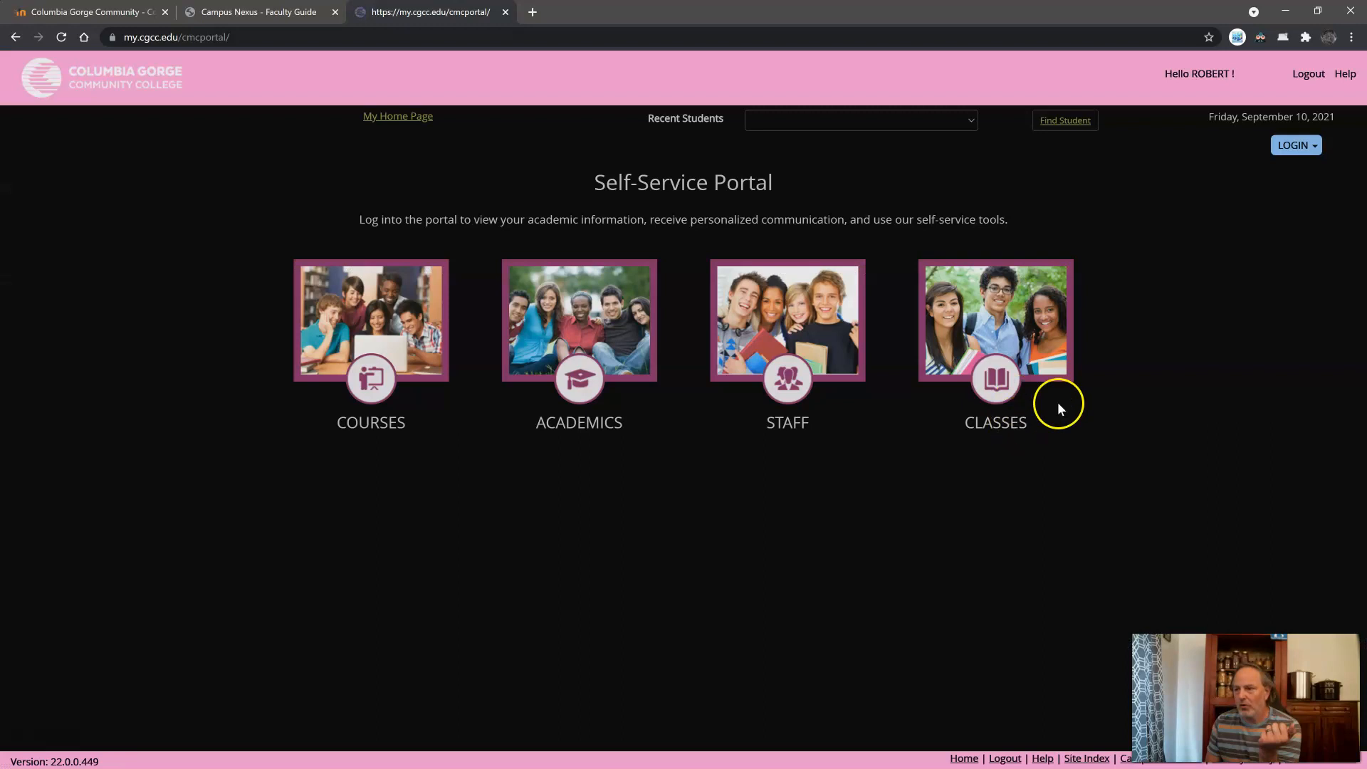
{"action": "left_click", "coordinate": [1296, 146]}
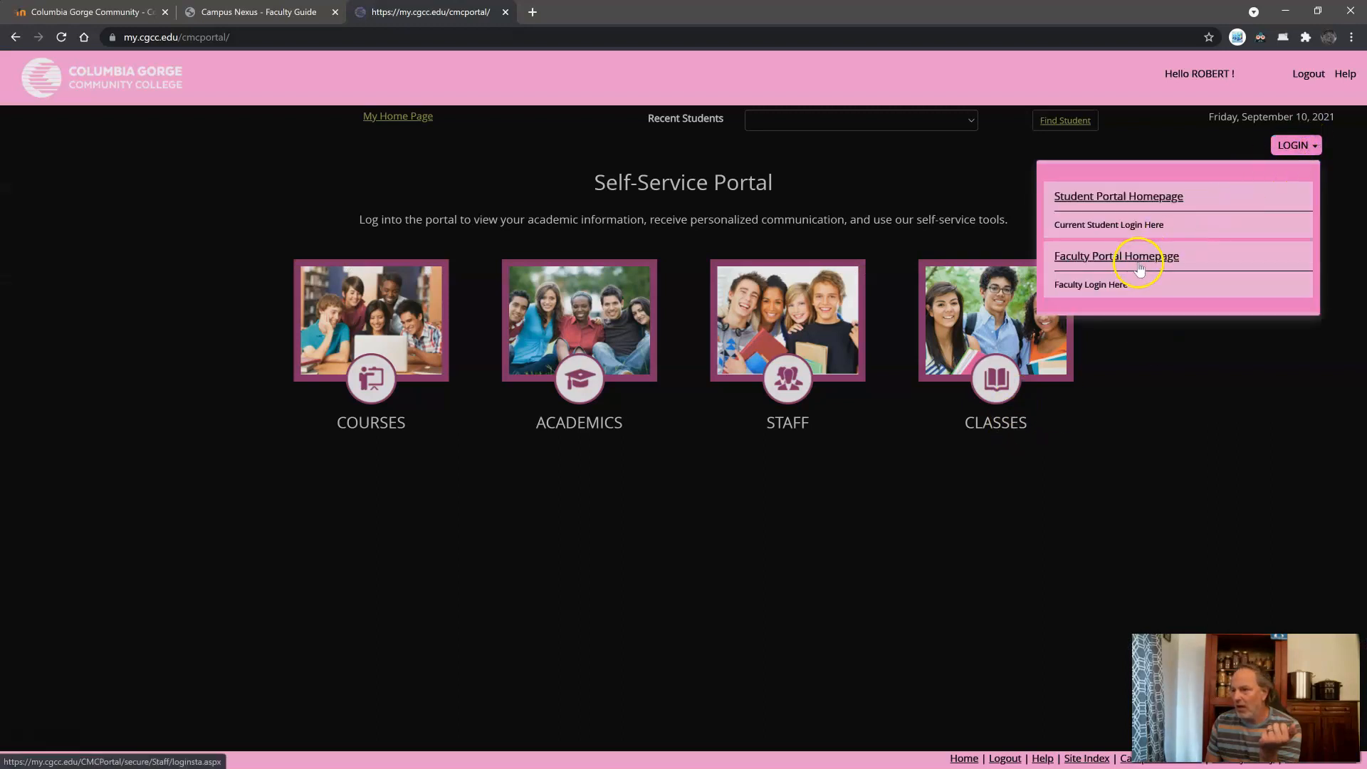
{"action": "left_click", "coordinate": [1116, 255]}
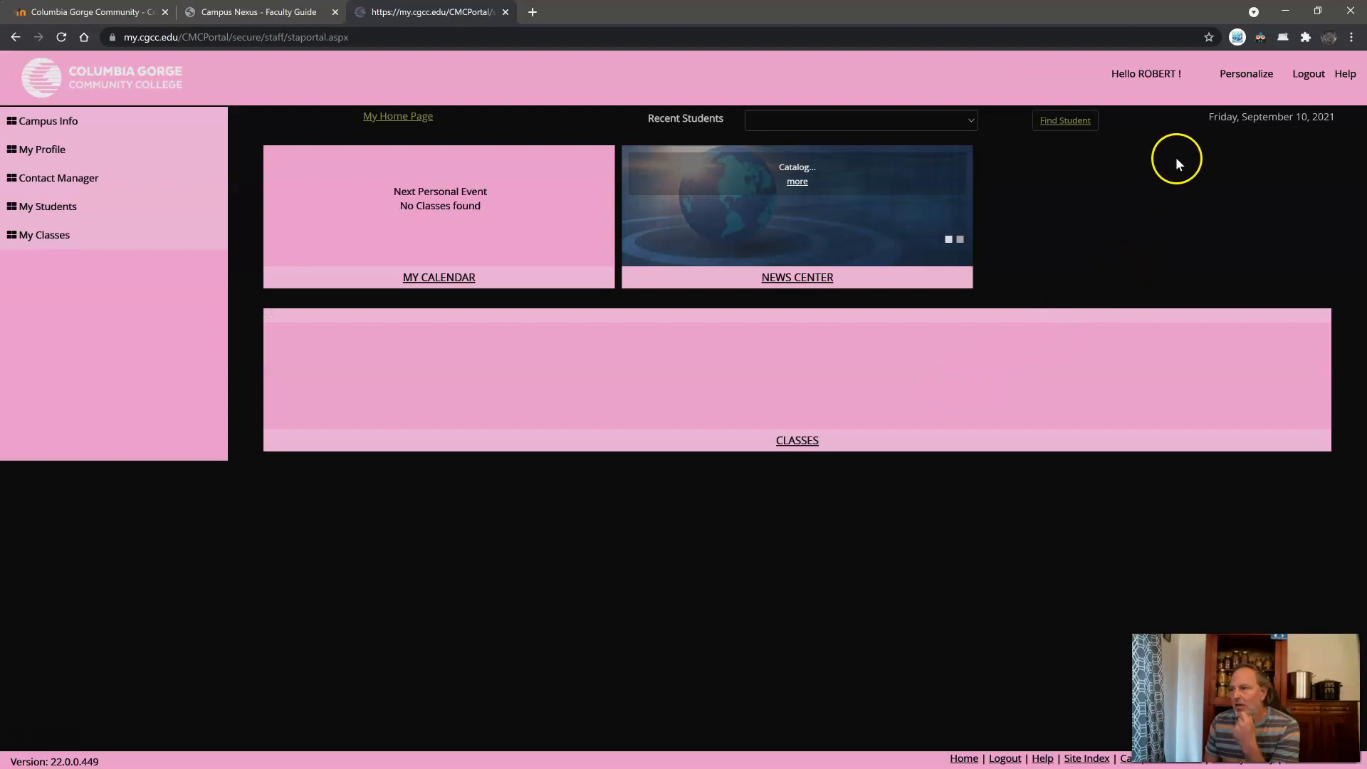
{"action": "mouse_move", "coordinate": [307, 418]}
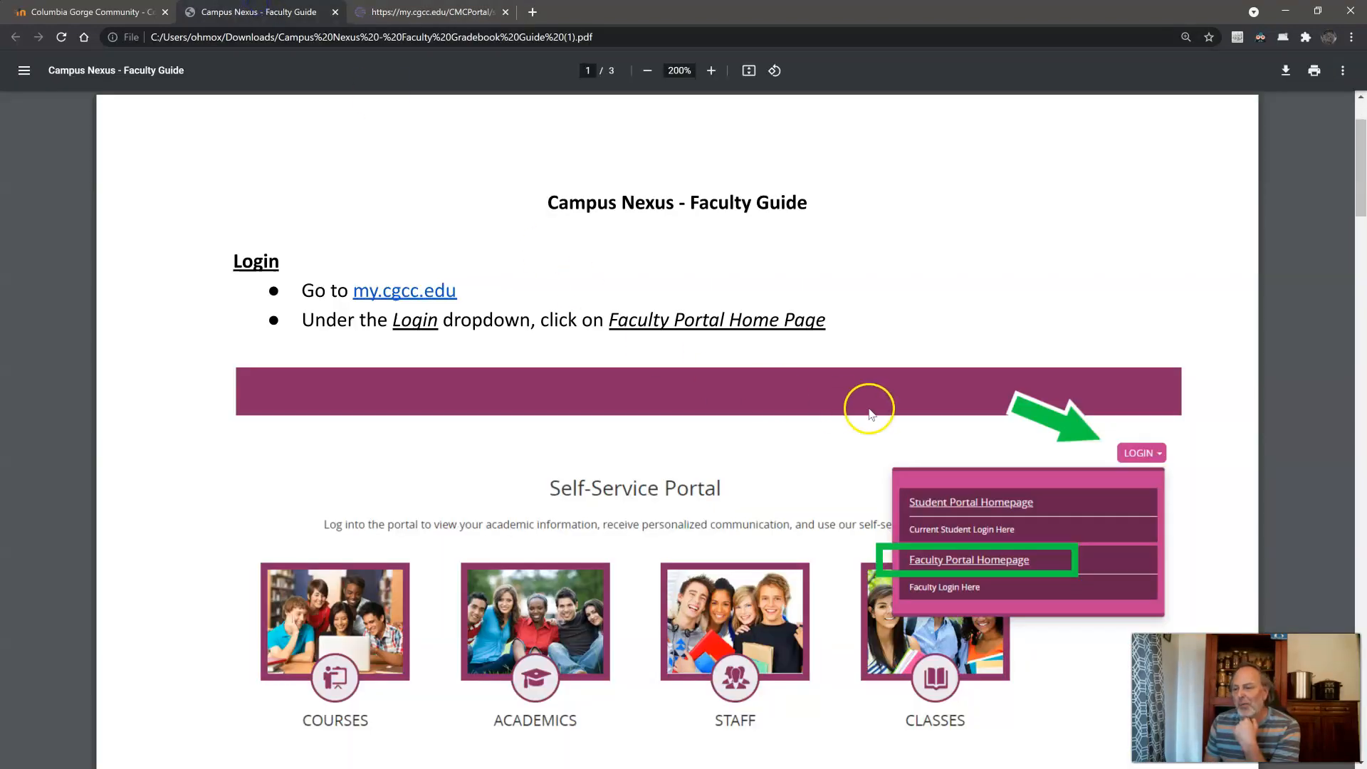
Step: Scroll the faculty guide to the Username, Password and Security question sign-in section
{"action": "scroll", "scroll_direction": "down", "scroll_amount": 3}
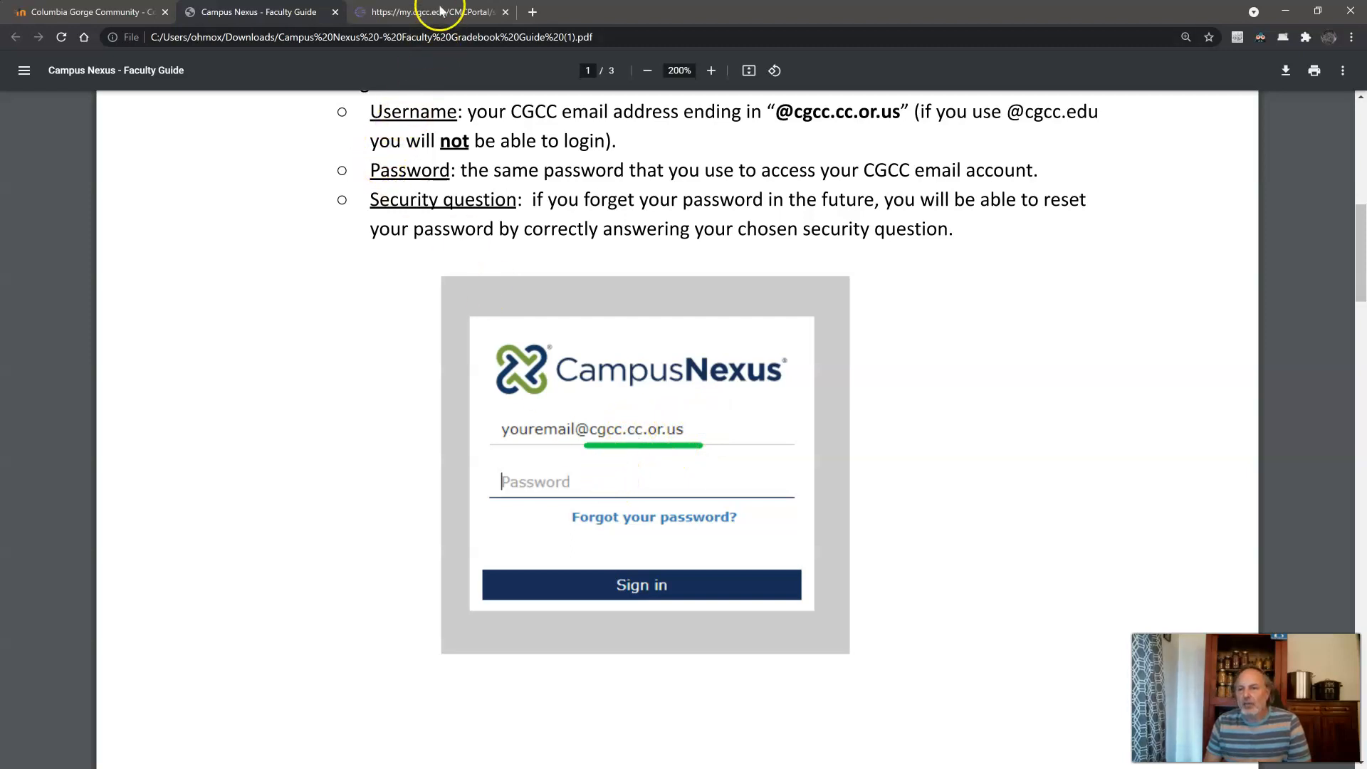
Step: From My Classes > Gradebook, open Course Details for General Chemistry I section 03
{"action": "left_click", "coordinate": [427, 12]}
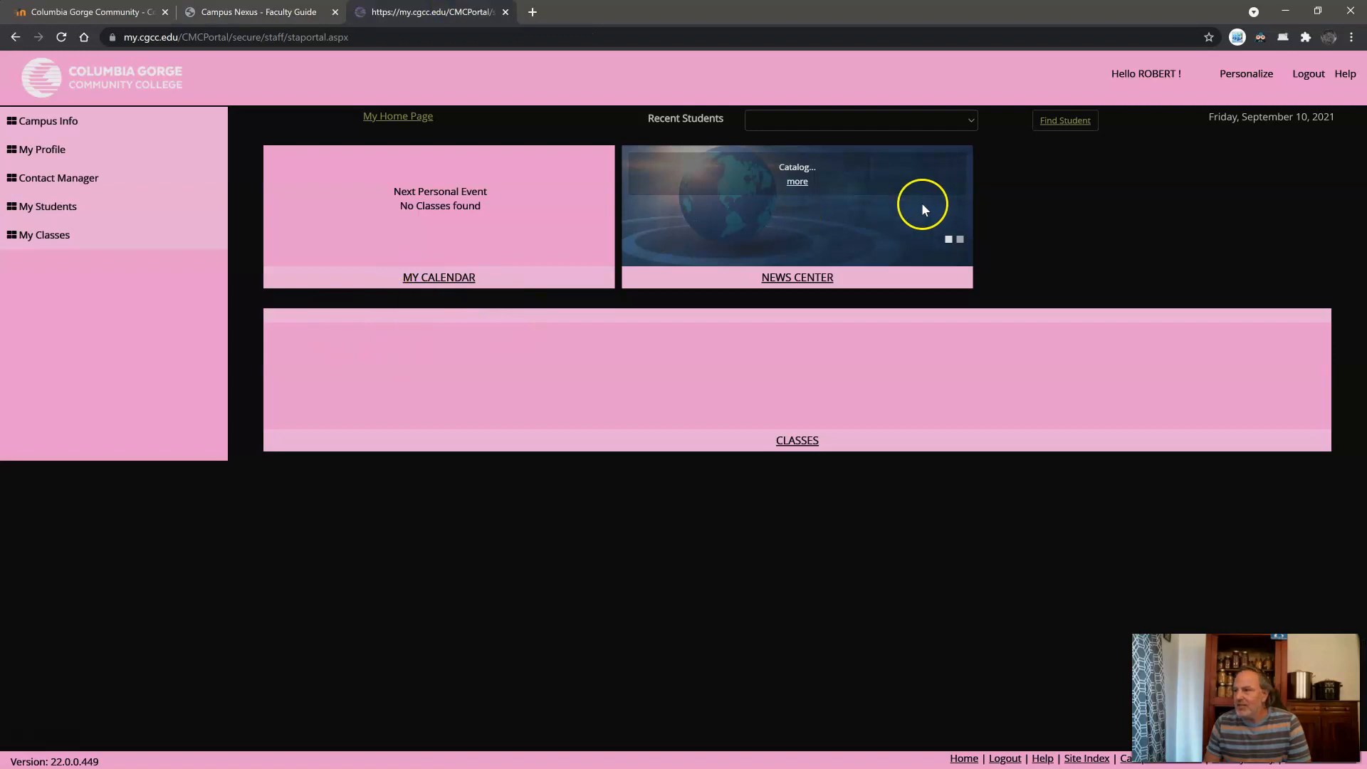
{"action": "mouse_move", "coordinate": [44, 235]}
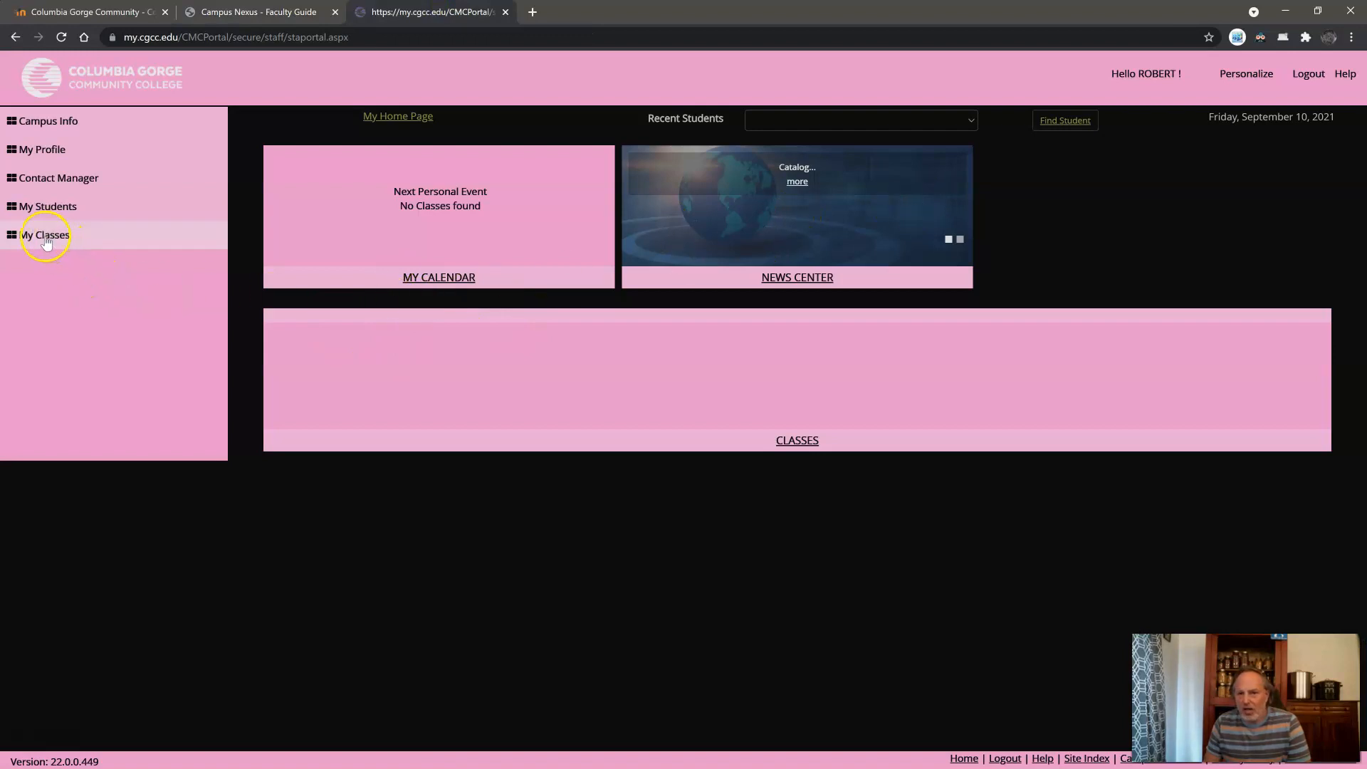
{"action": "left_click", "coordinate": [44, 234]}
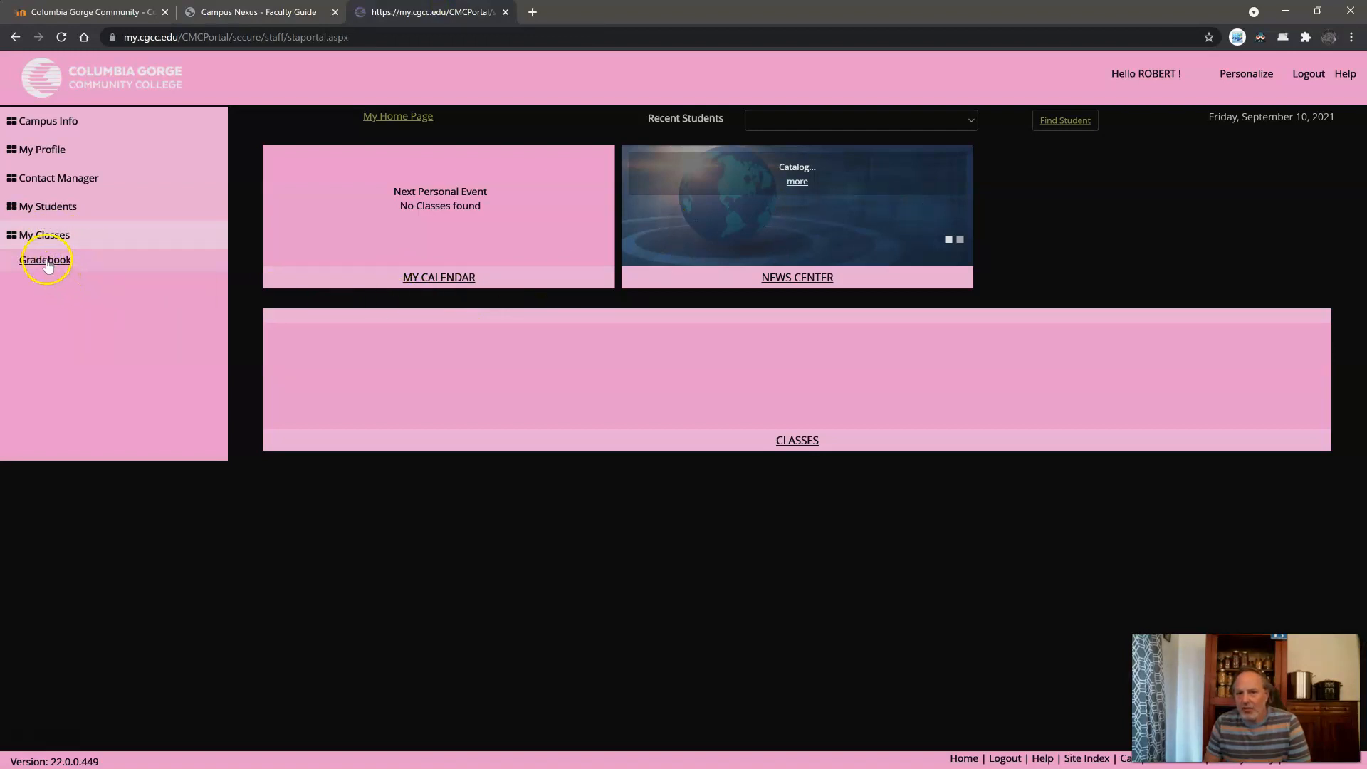
{"action": "left_click", "coordinate": [44, 259]}
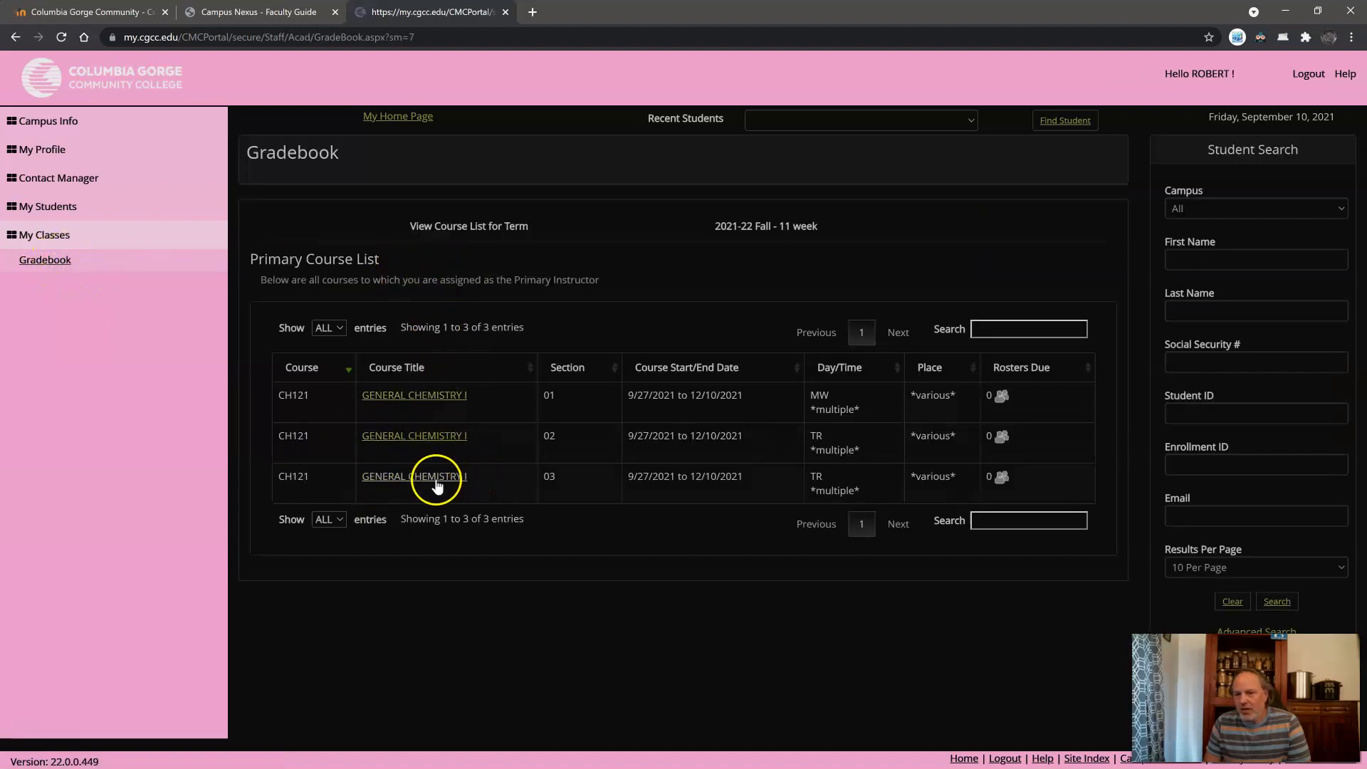
{"action": "left_click", "coordinate": [413, 475]}
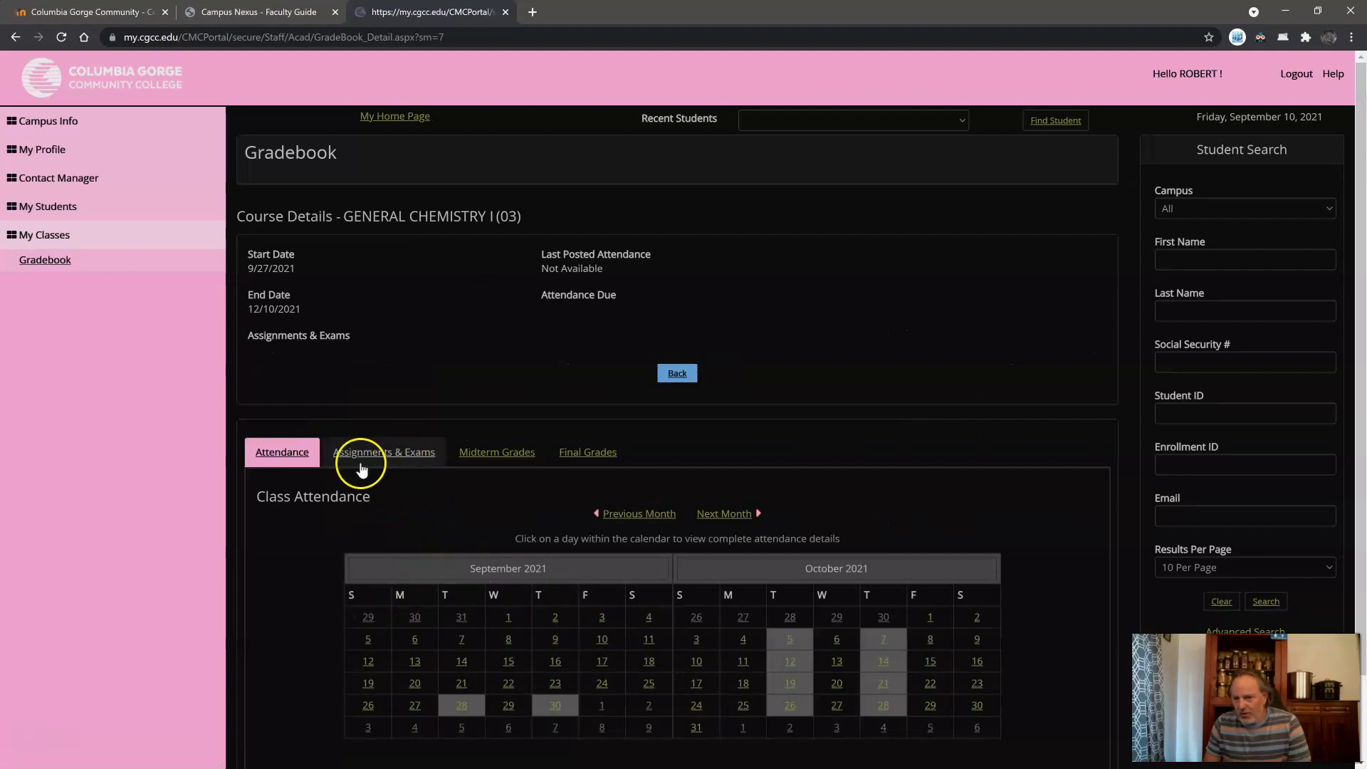
{"action": "mouse_move", "coordinate": [588, 451]}
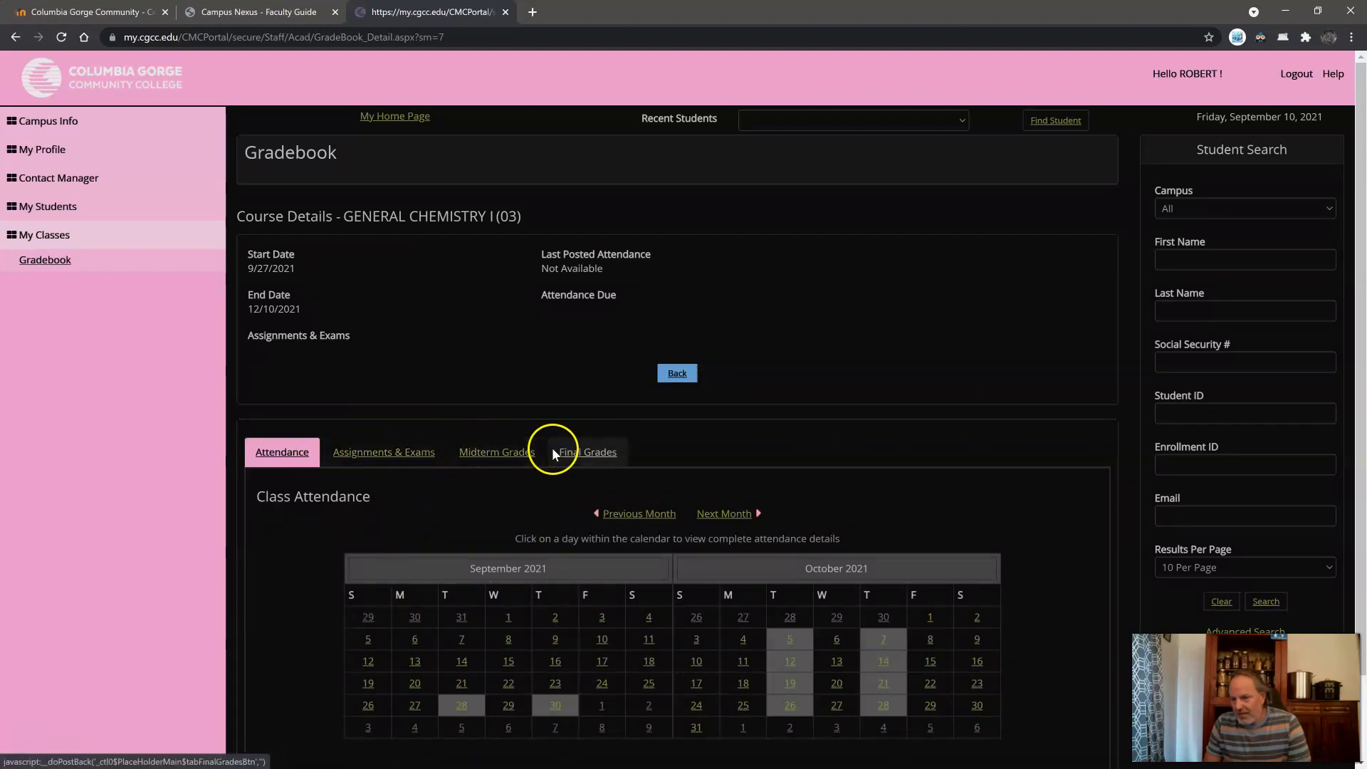
{"action": "mouse_move", "coordinate": [495, 452]}
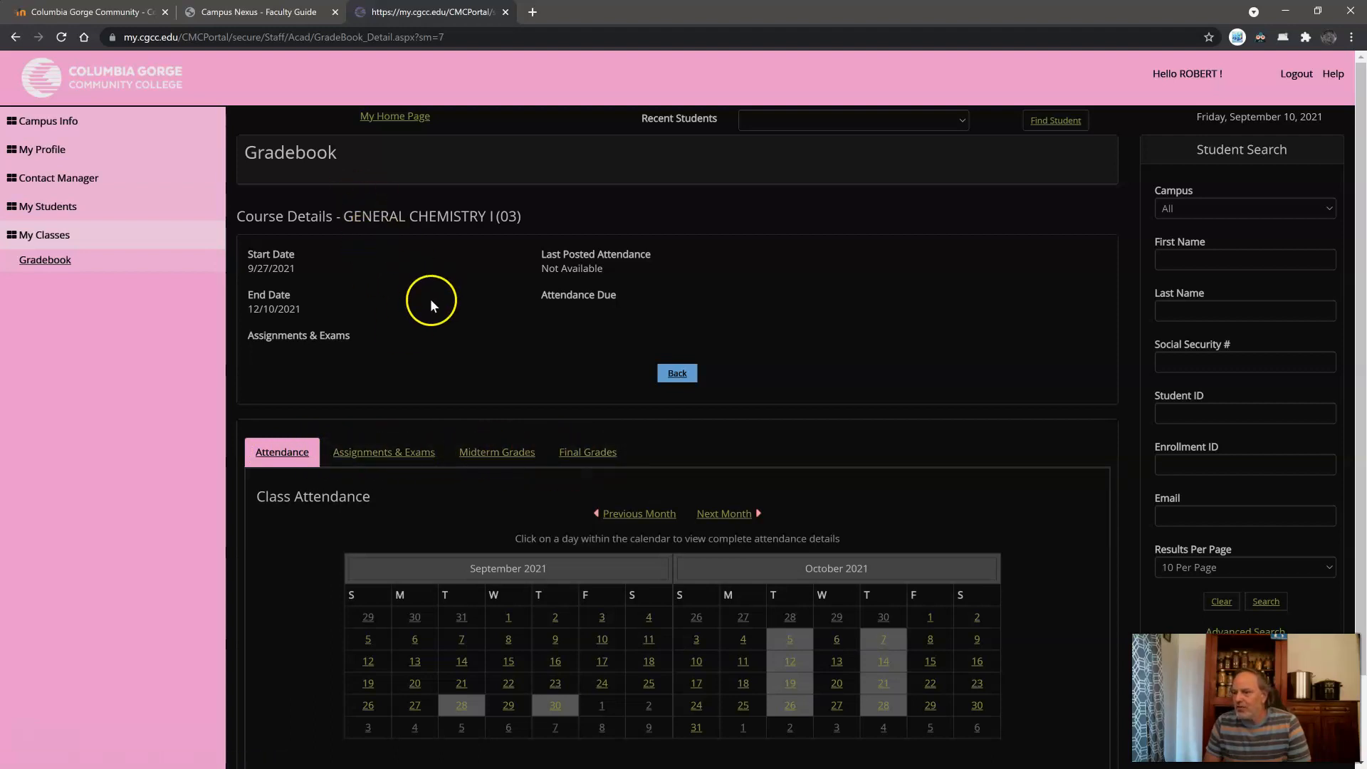
{"action": "mouse_move", "coordinate": [257, 12]}
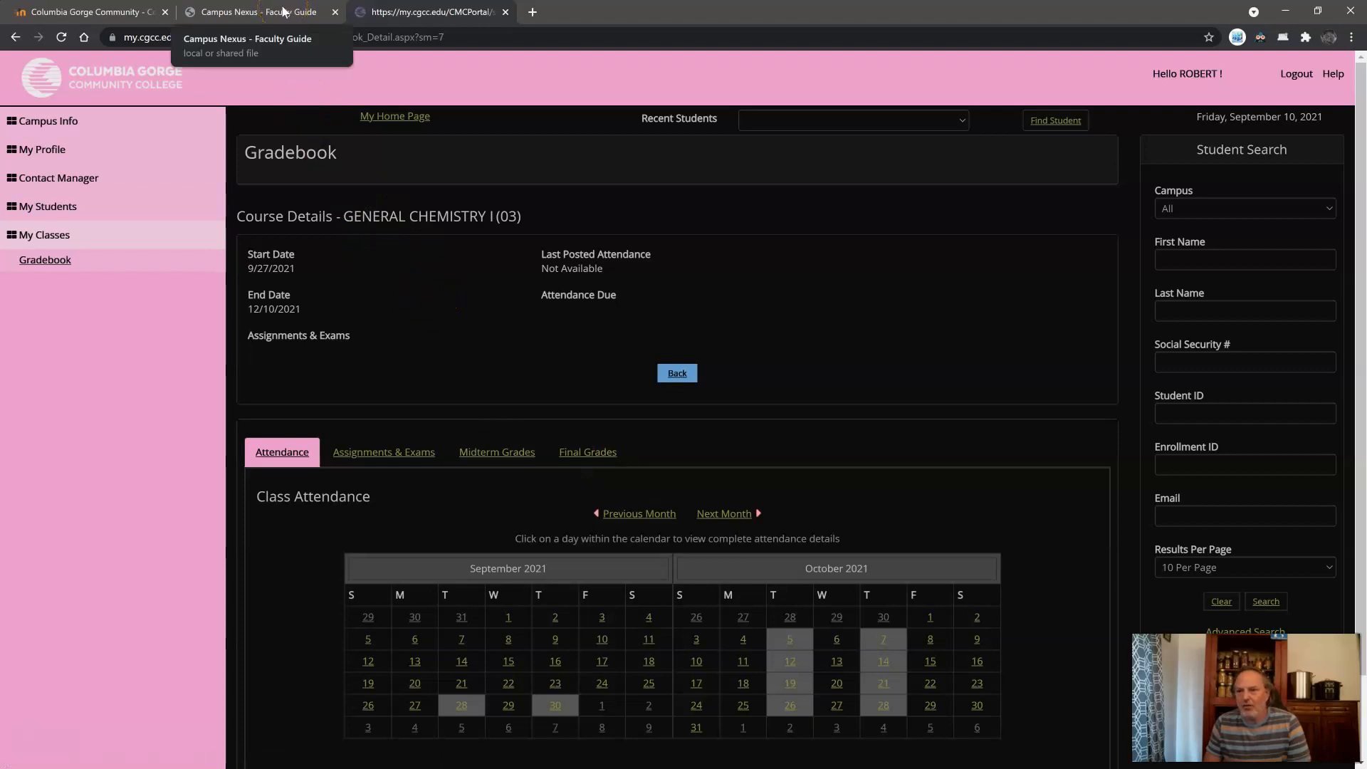
Step: Return to the faculty guide PDF showing the Final Grades instructions on page 3
{"action": "left_click", "coordinate": [253, 11]}
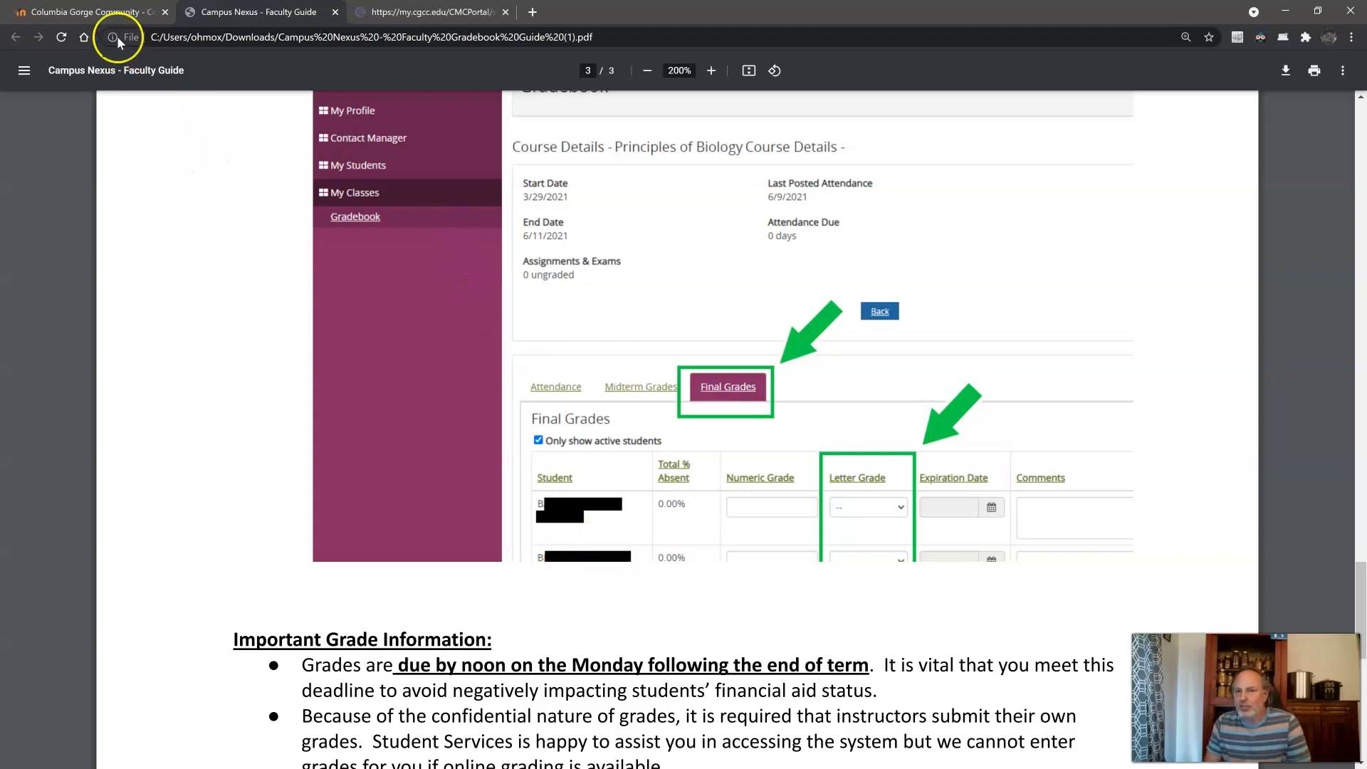
Step: Via the Moodle Dashboard, reach the Participants page of CH 121: Kovacich (T/Th)
{"action": "left_click", "coordinate": [87, 11]}
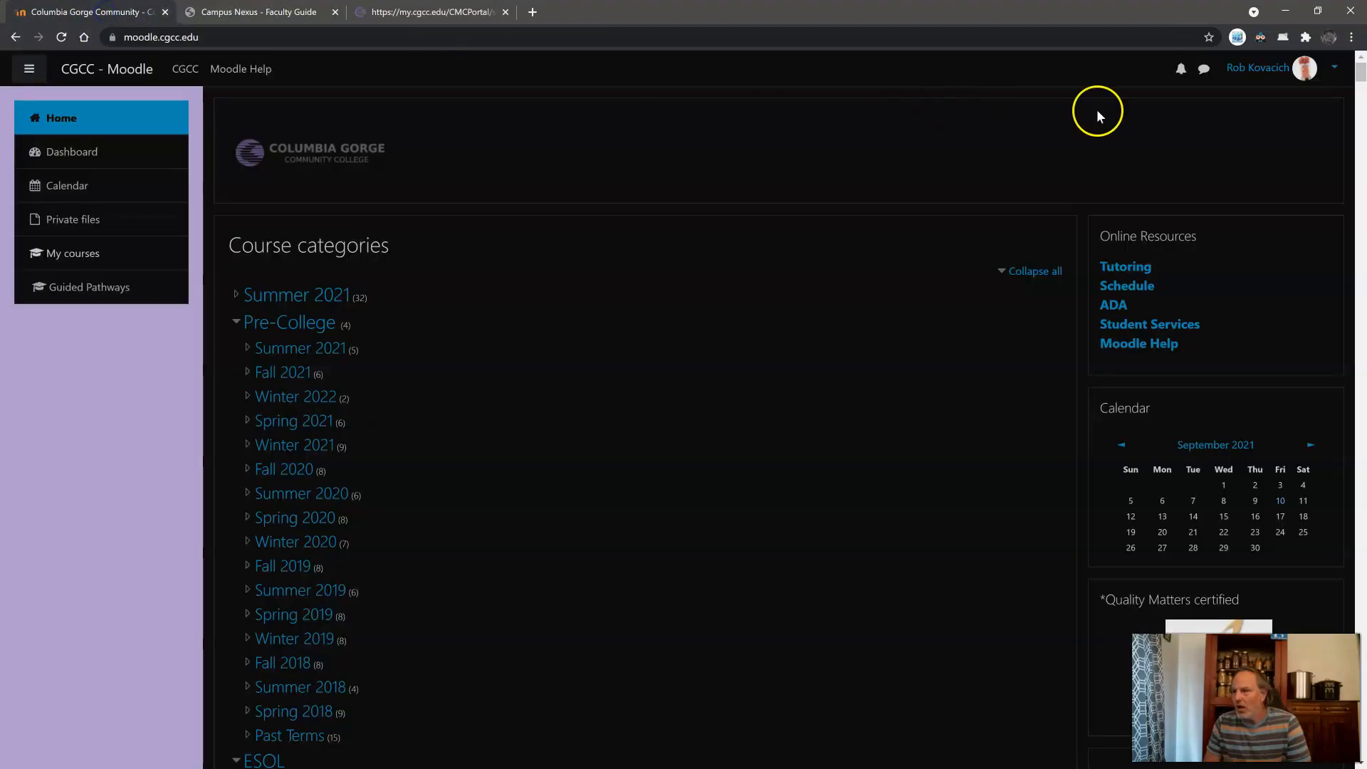
{"action": "left_click", "coordinate": [1268, 68]}
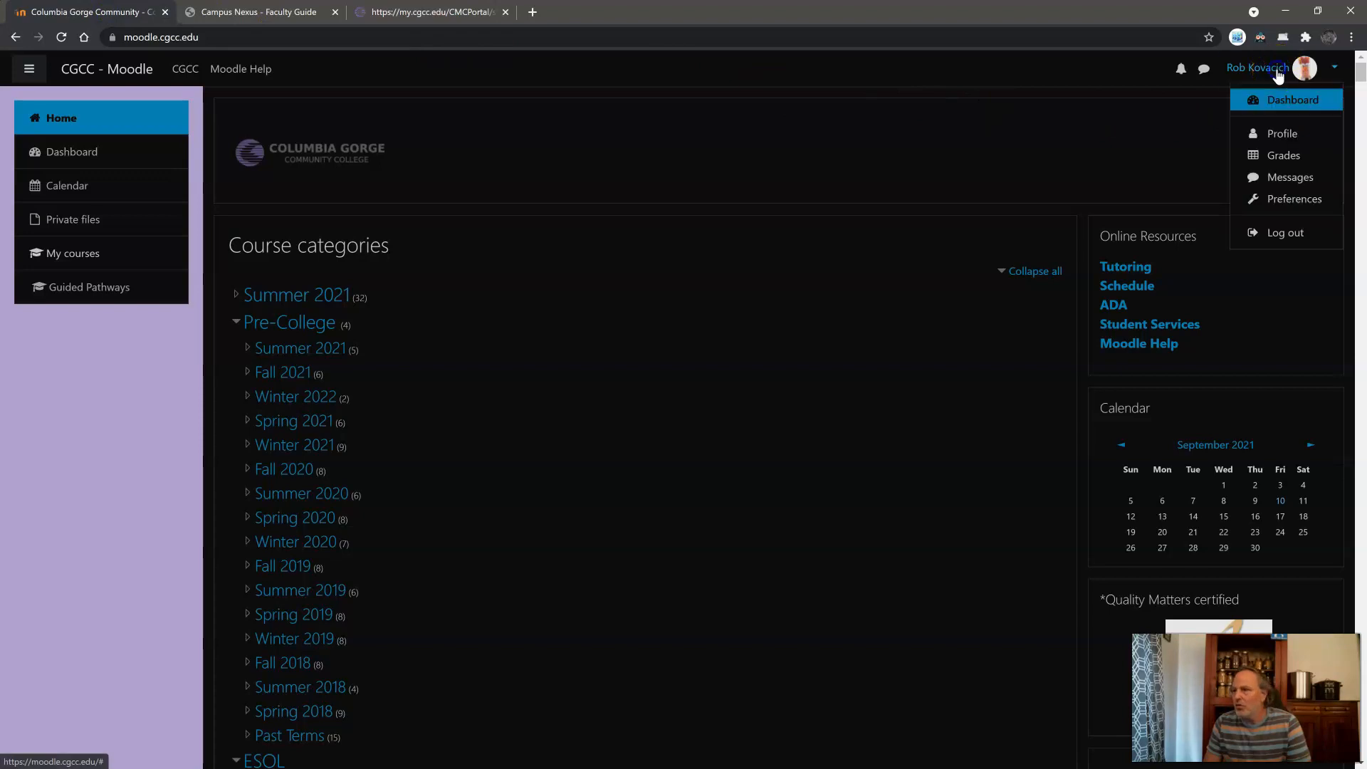
{"action": "left_click", "coordinate": [1292, 99]}
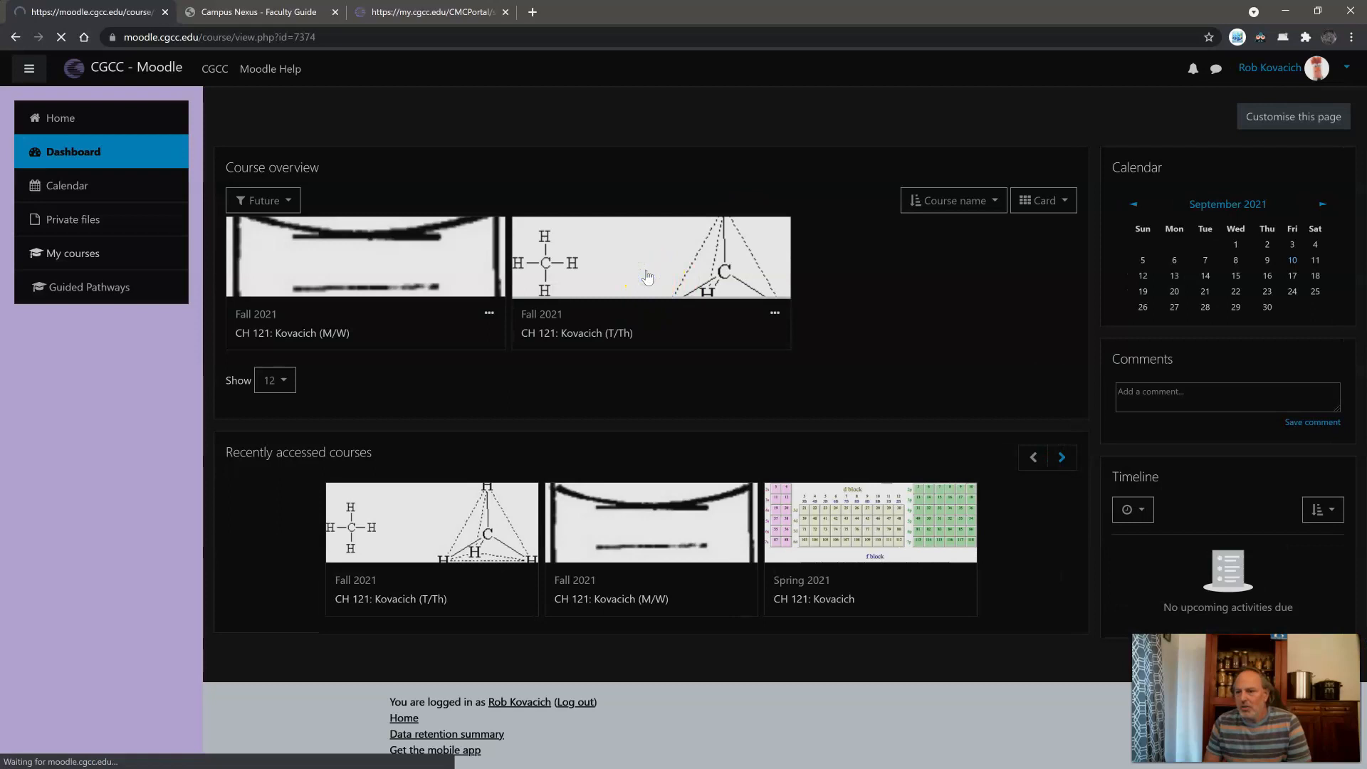
{"action": "left_click", "coordinate": [649, 258]}
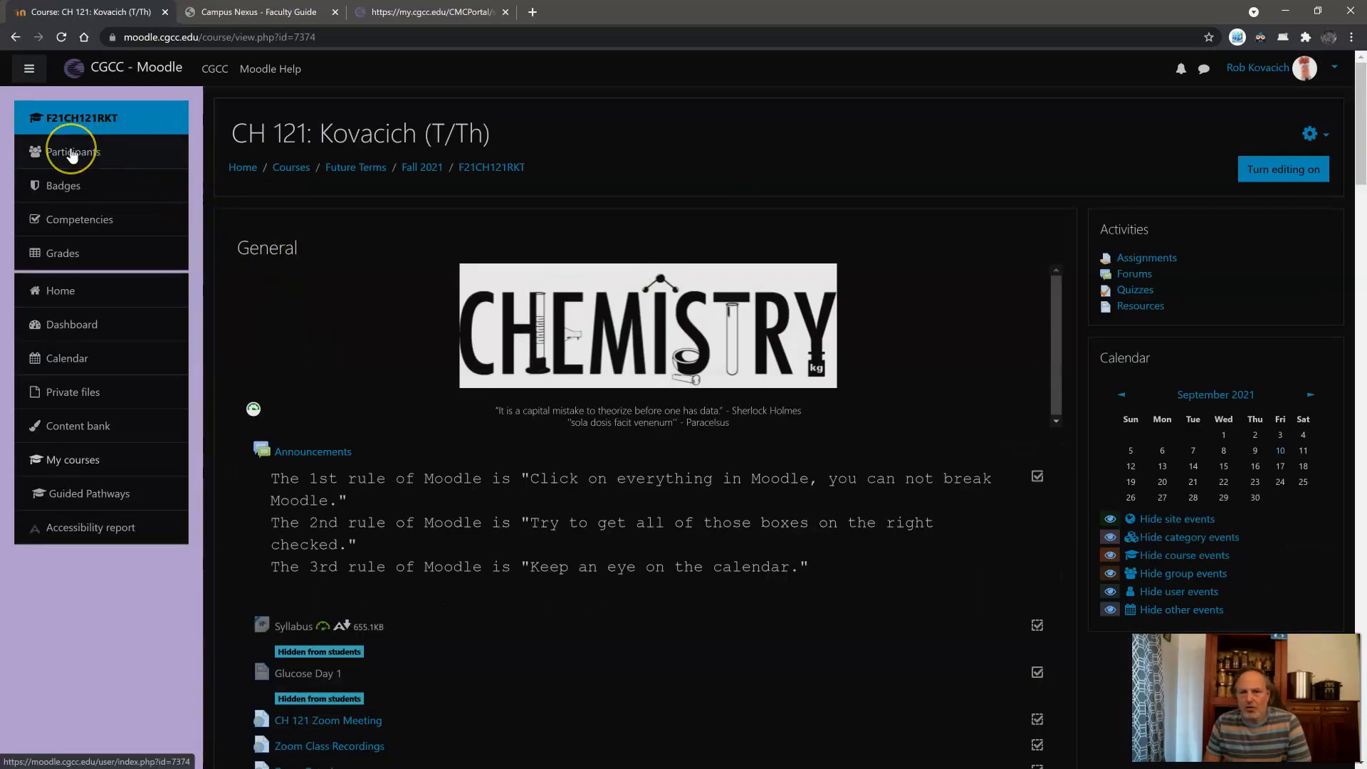
{"action": "left_click", "coordinate": [73, 153]}
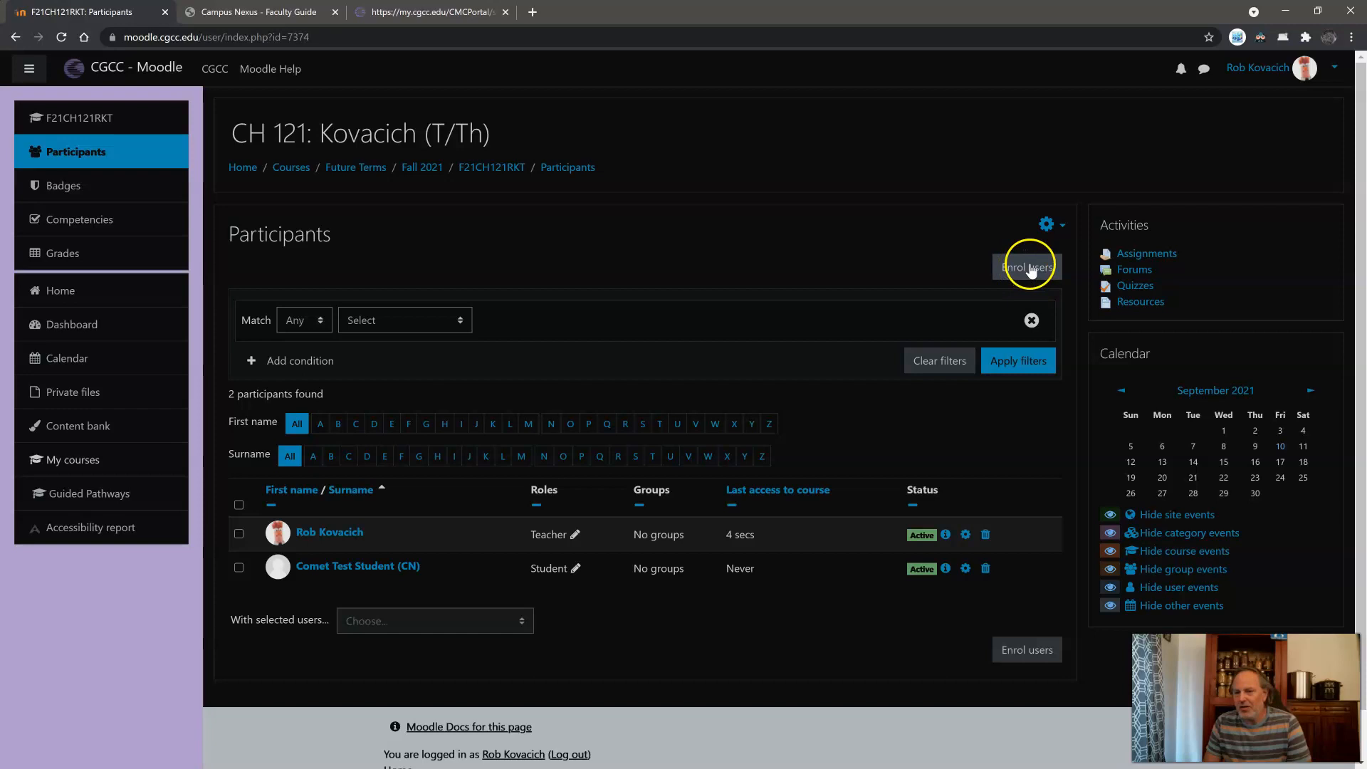
{"action": "mouse_move", "coordinate": [1002, 509]}
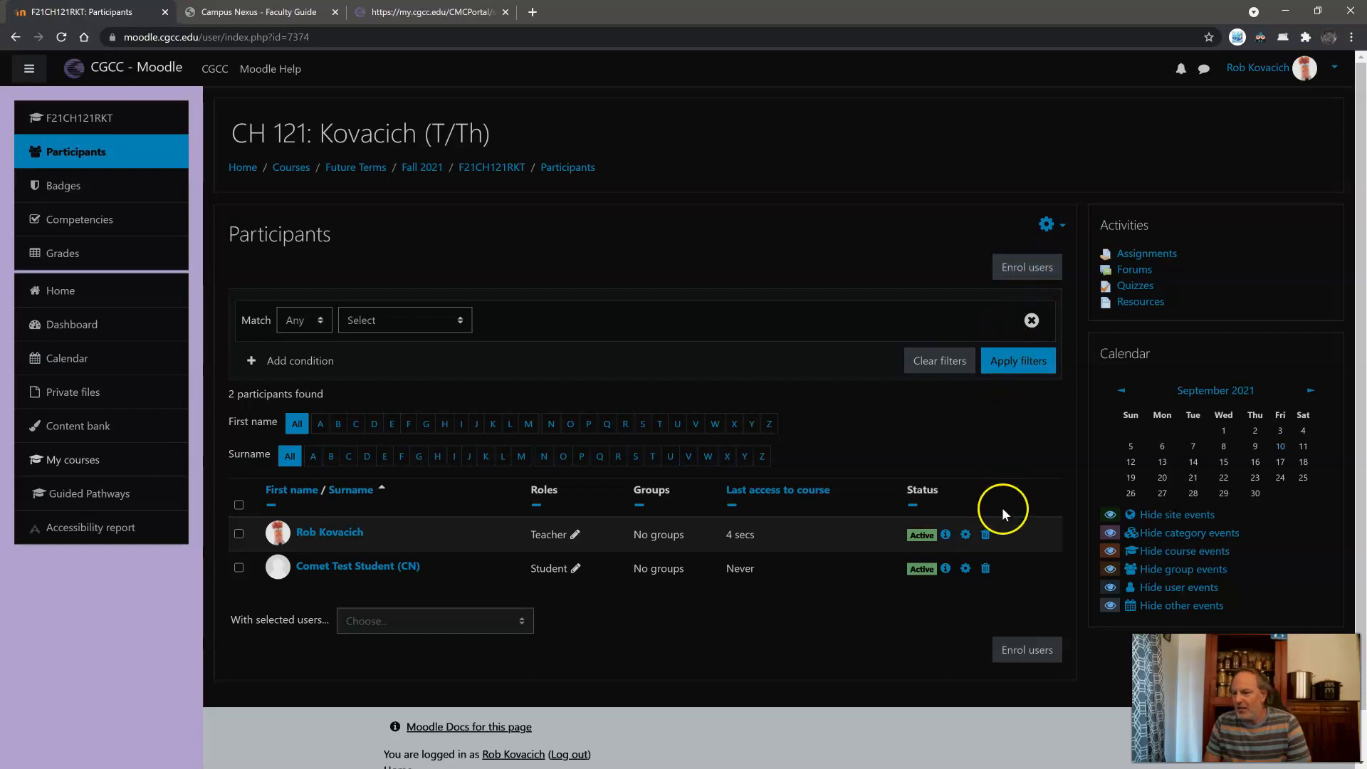
Step: Unenrol Comet Test Student from the course, confirming the removal
{"action": "left_click", "coordinate": [986, 568]}
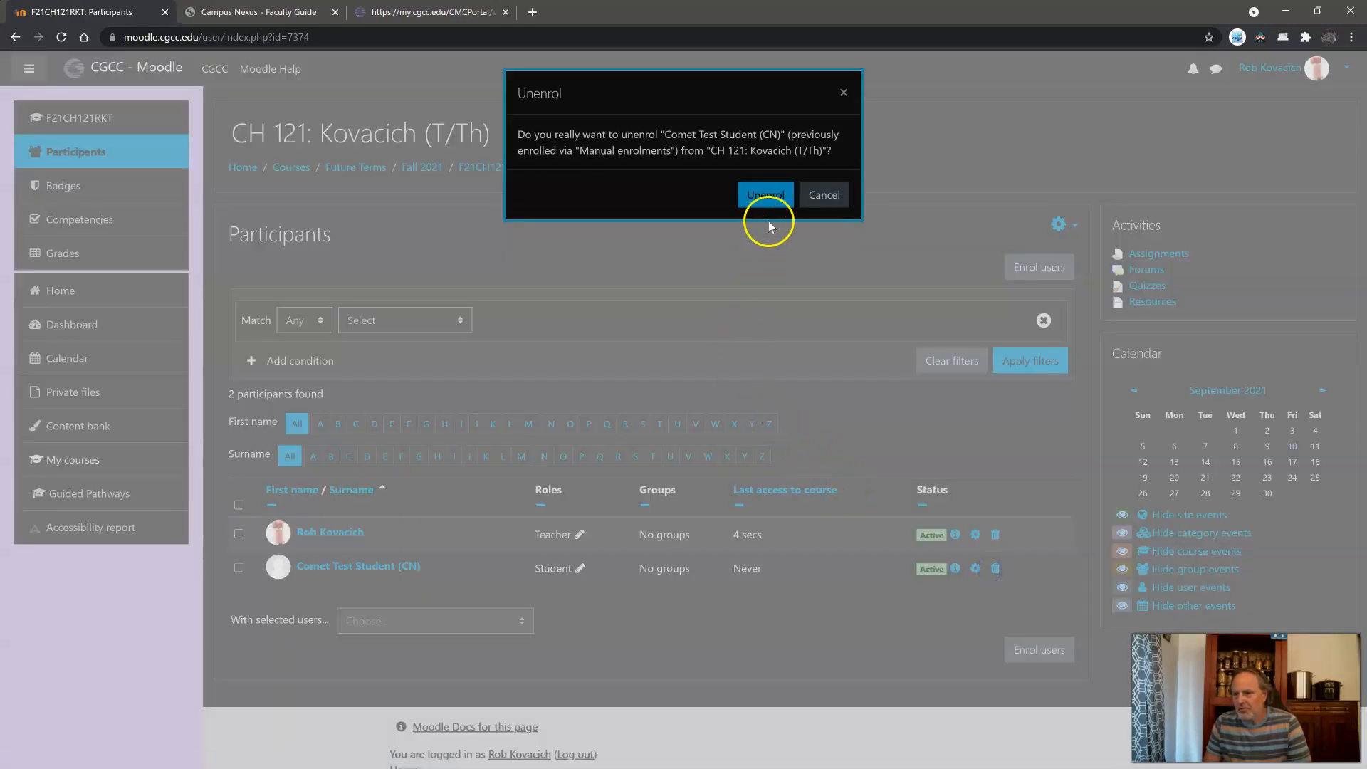
{"action": "left_click", "coordinate": [764, 195]}
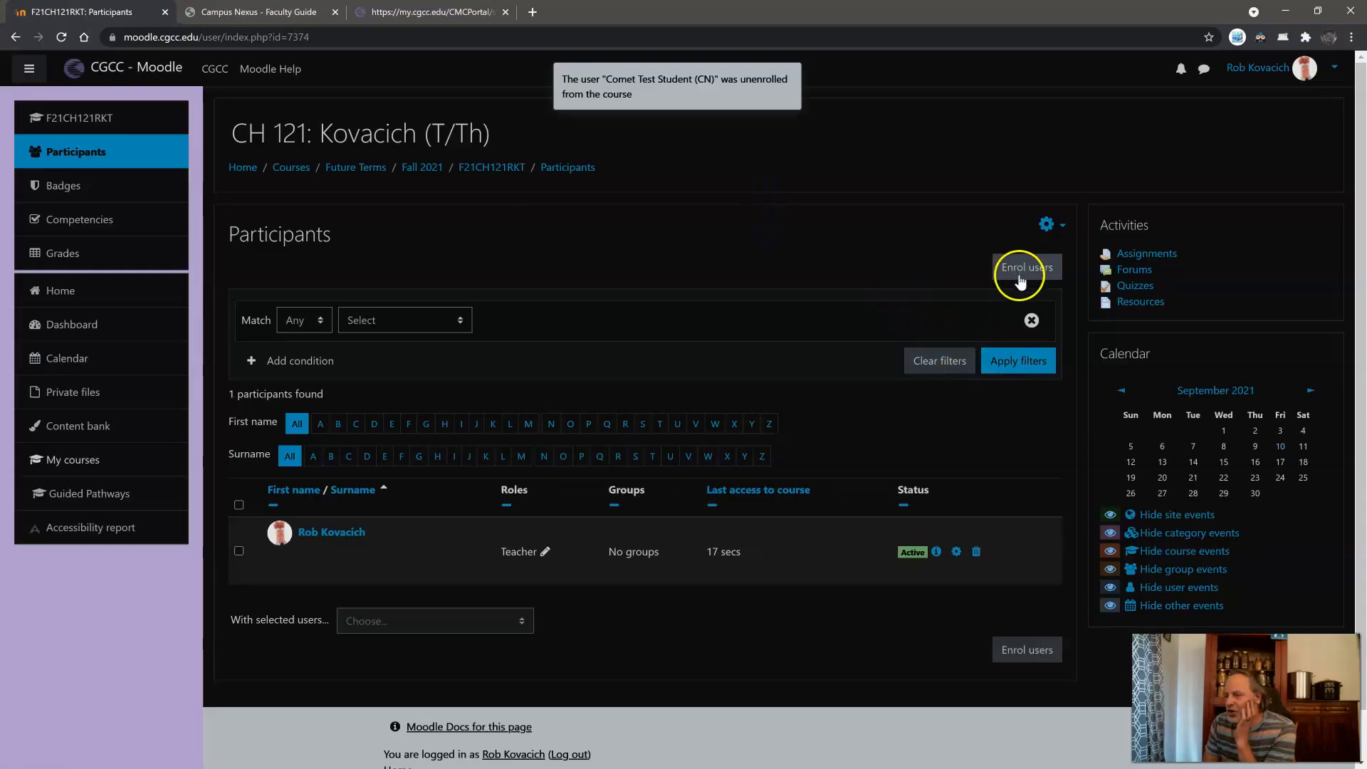
{"action": "left_click", "coordinate": [1026, 266]}
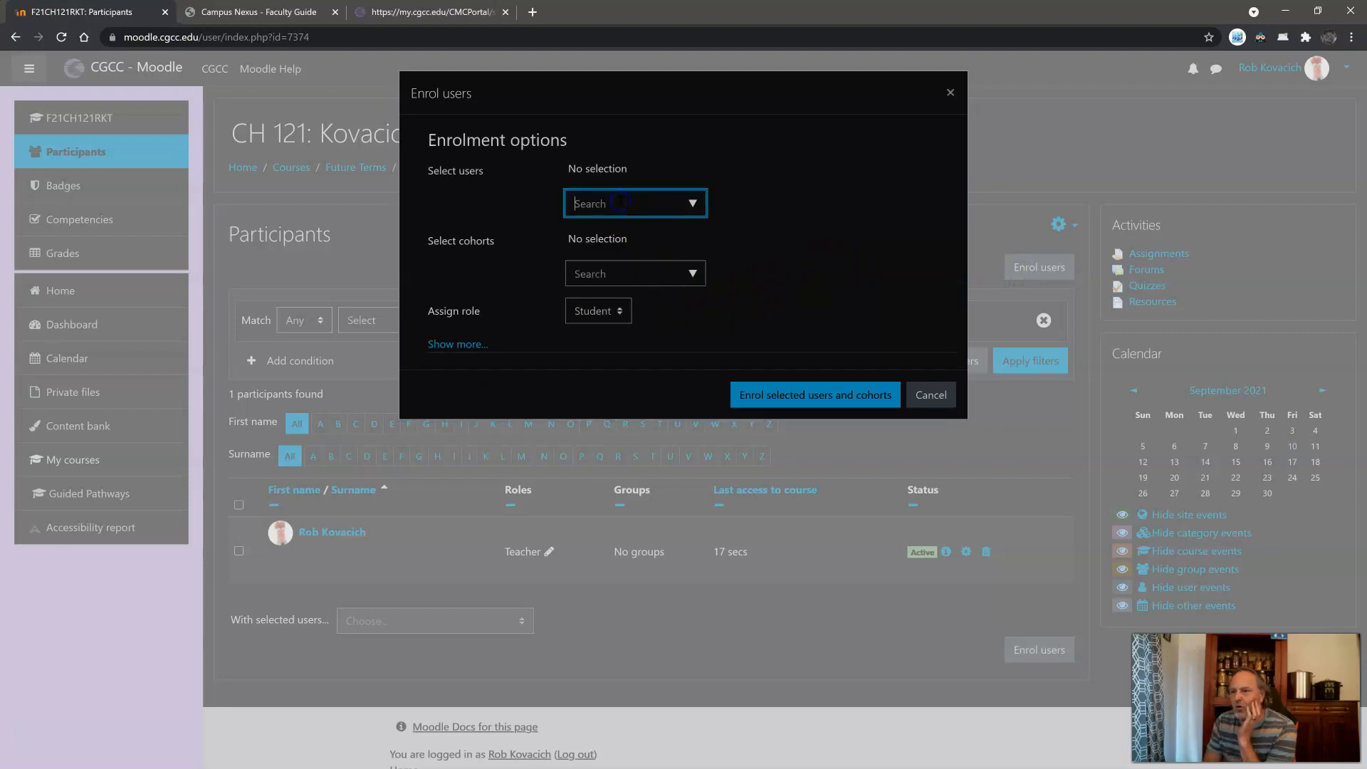
{"action": "mouse_move", "coordinate": [624, 253]}
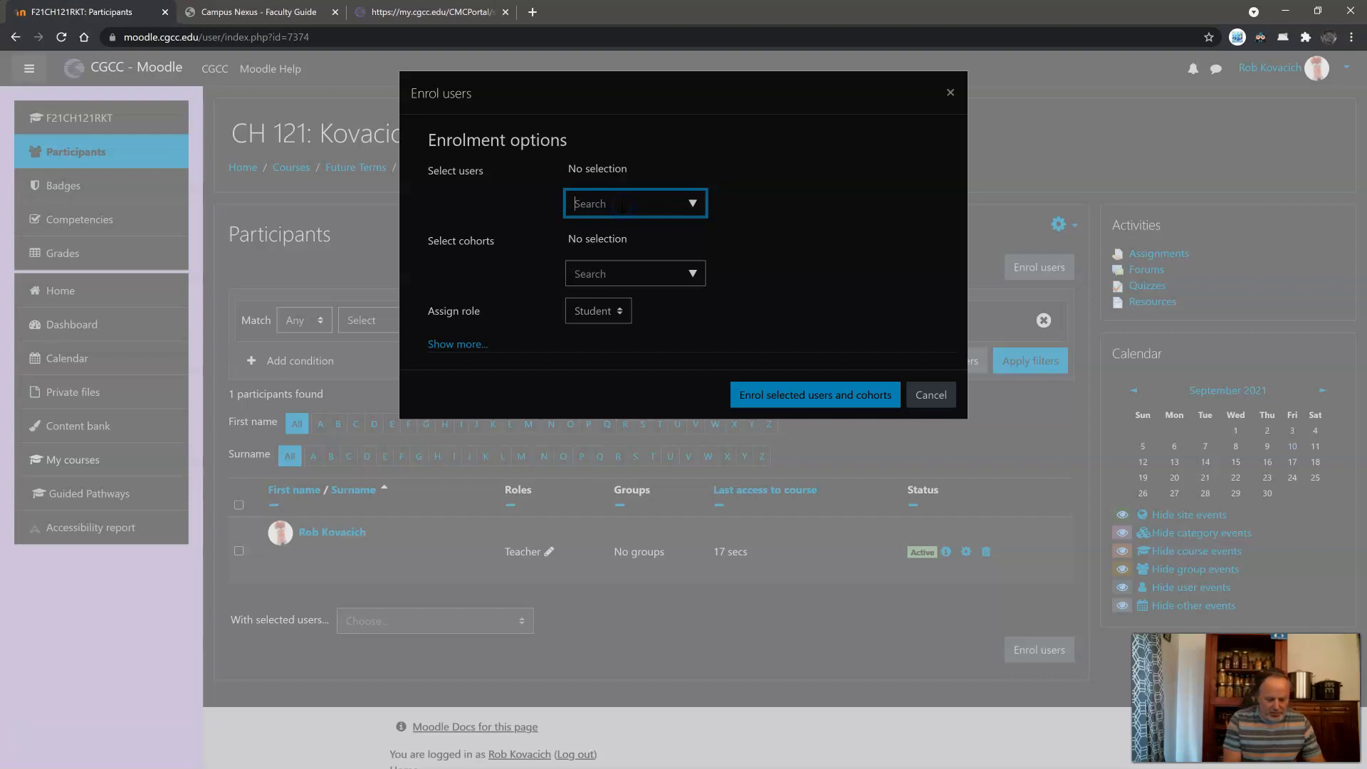
Step: Search 'comet' and enrol Comet Test Student again with the Student role
{"action": "type", "text": "comet"}
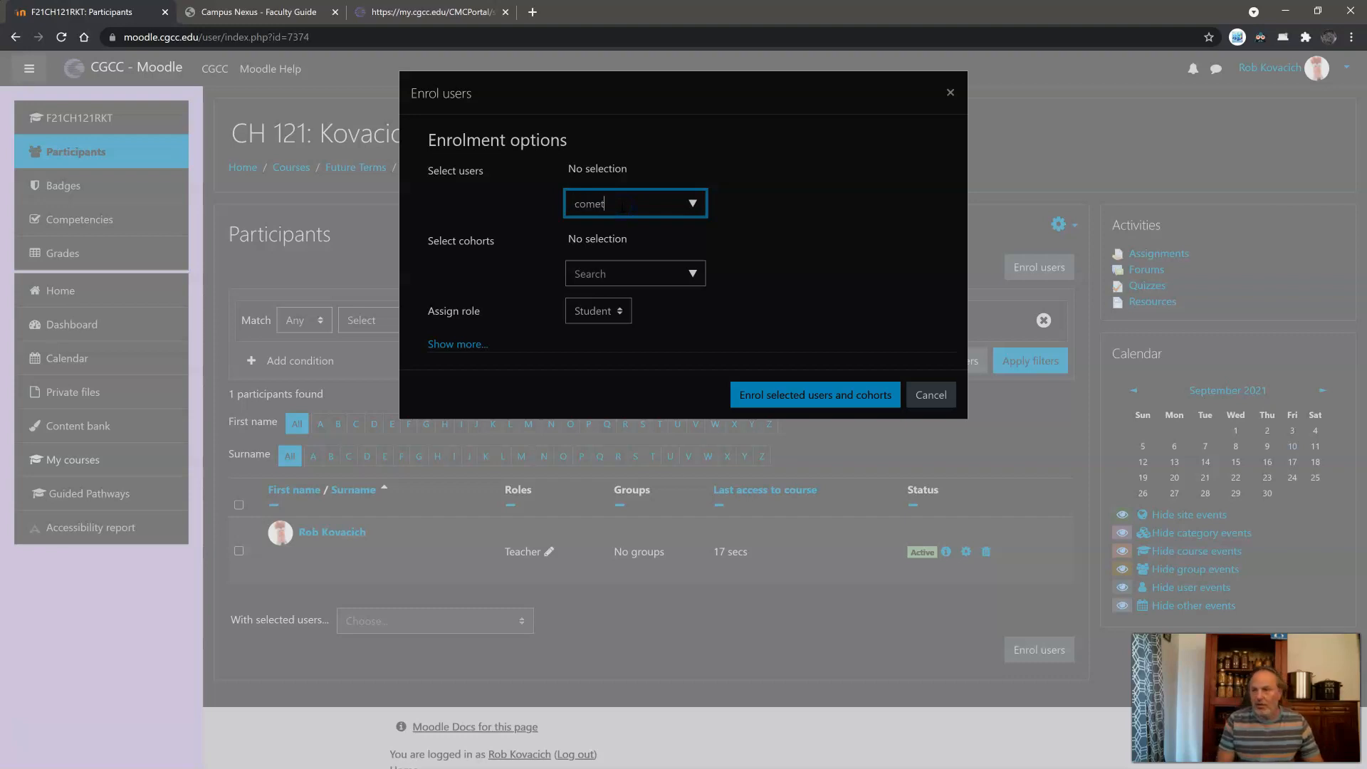
{"action": "left_click", "coordinate": [641, 245]}
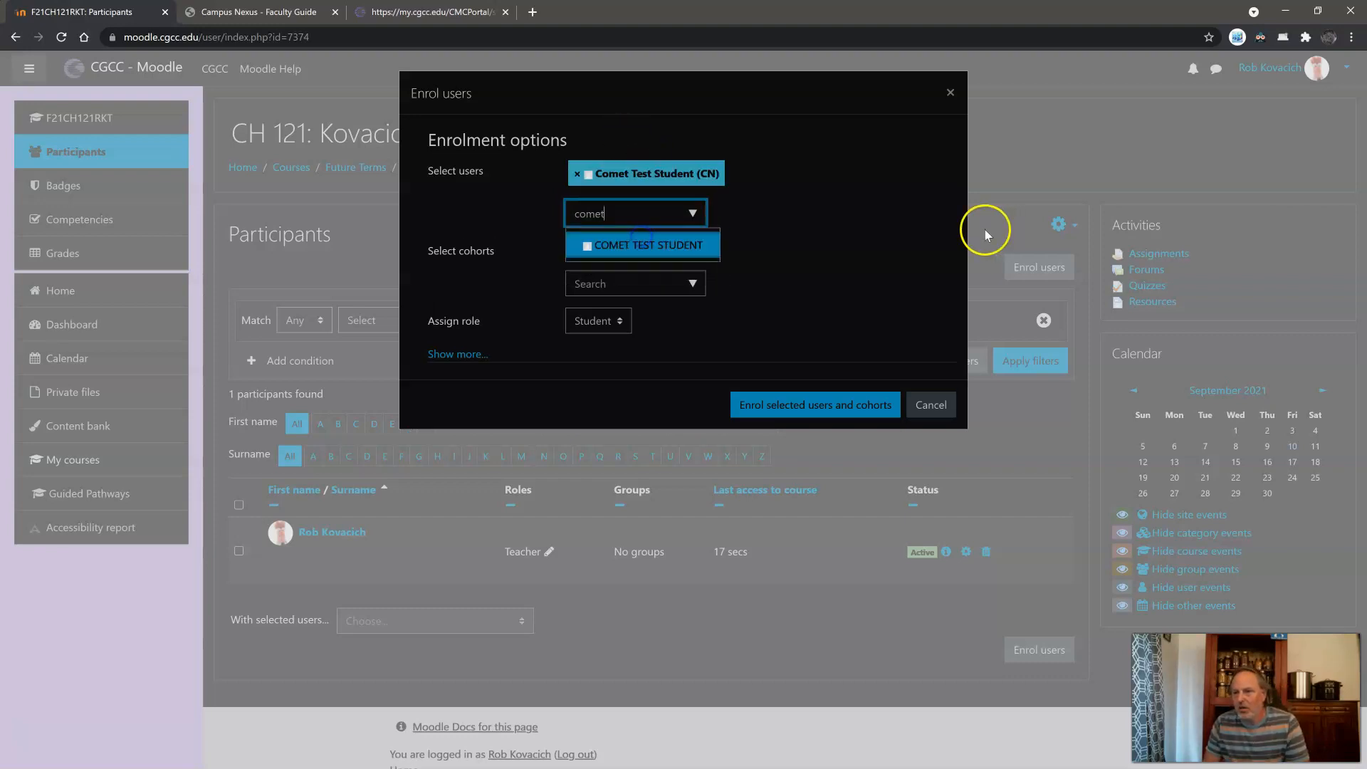
{"action": "left_click", "coordinate": [930, 405]}
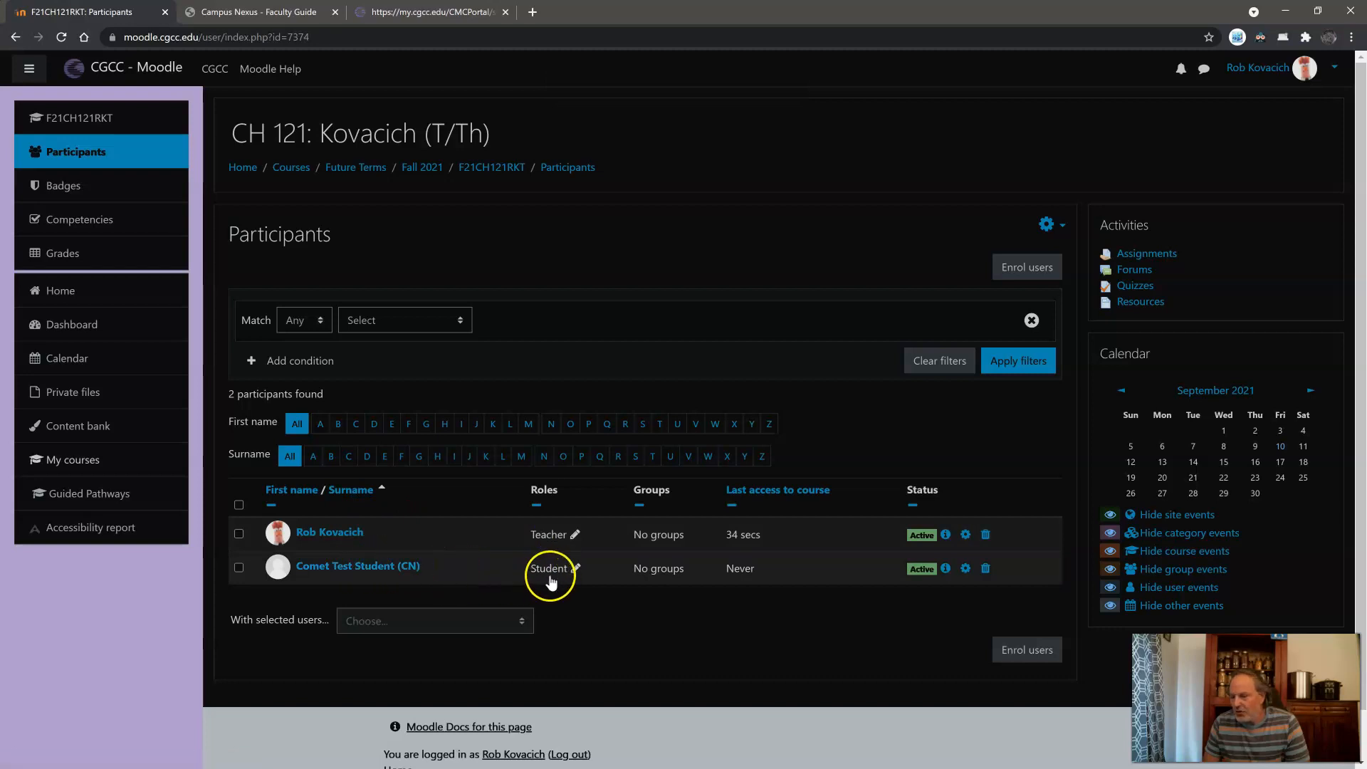
{"action": "mouse_move", "coordinate": [587, 531]}
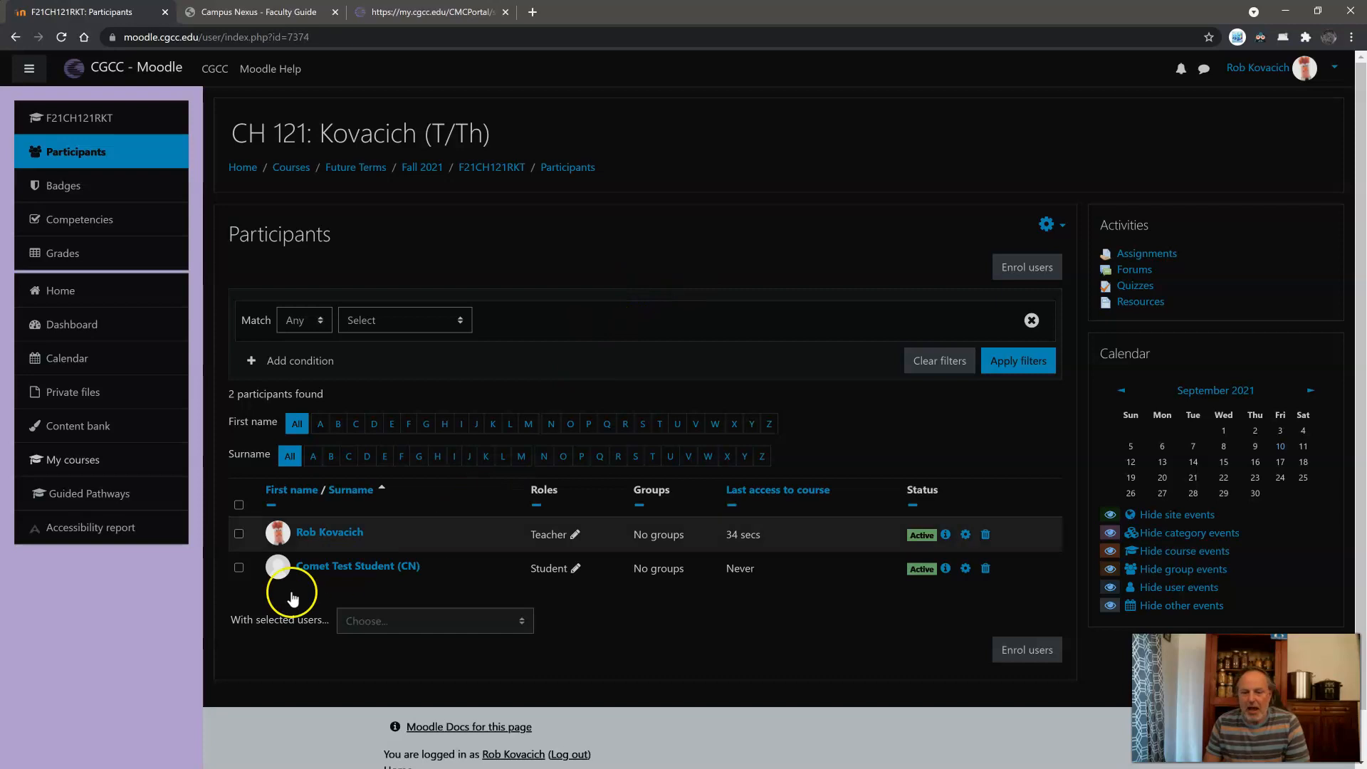
{"action": "mouse_move", "coordinate": [53, 711]}
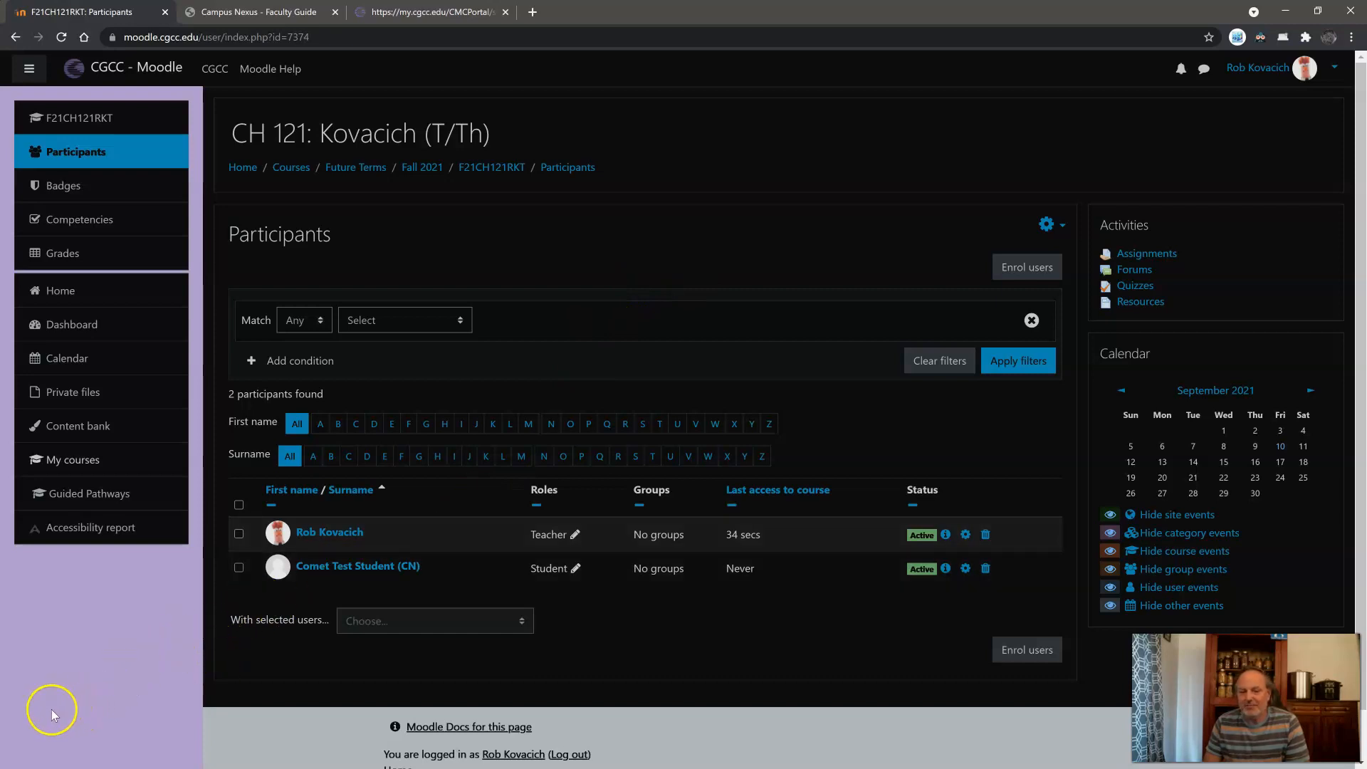